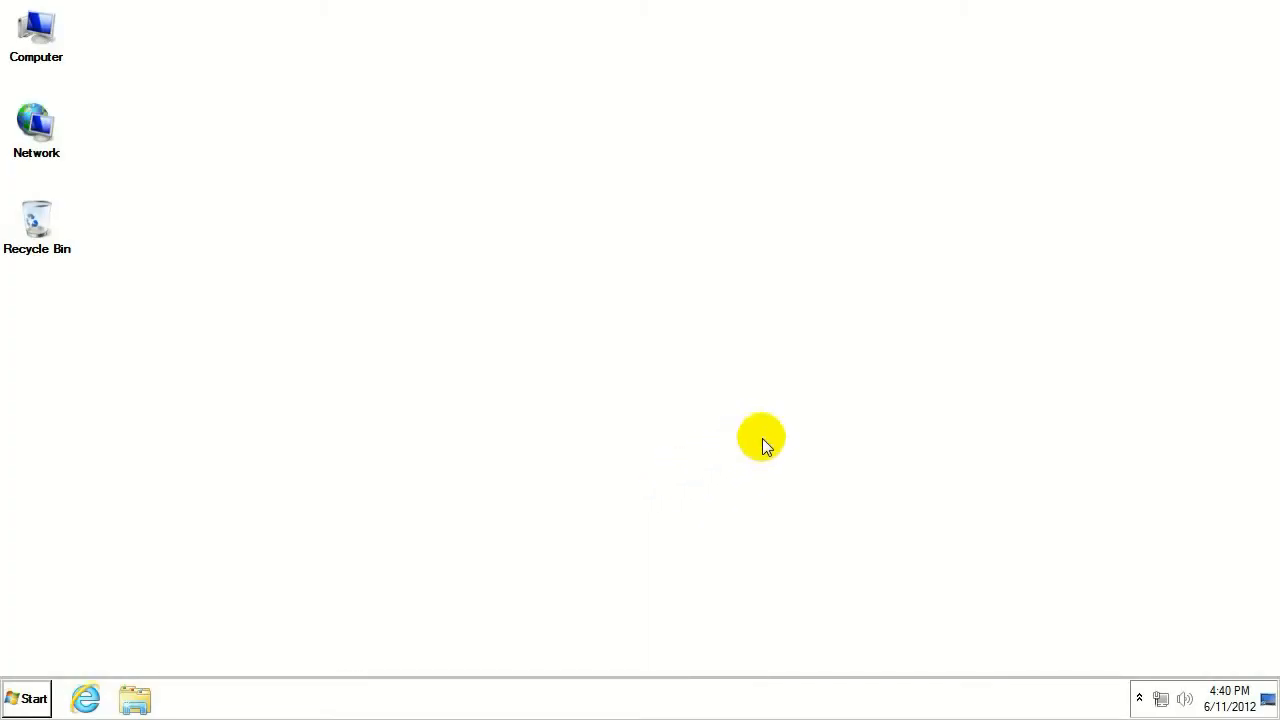
mouse_move(730, 277)
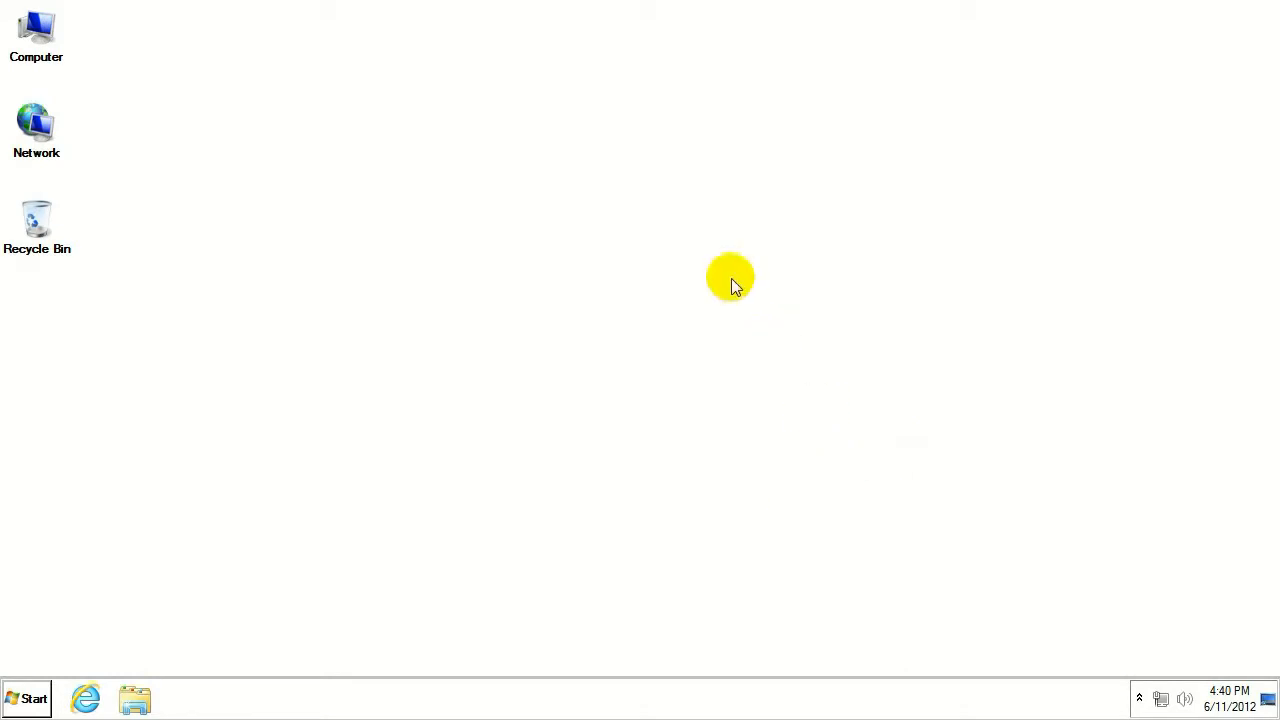
mouse_move(1218, 20)
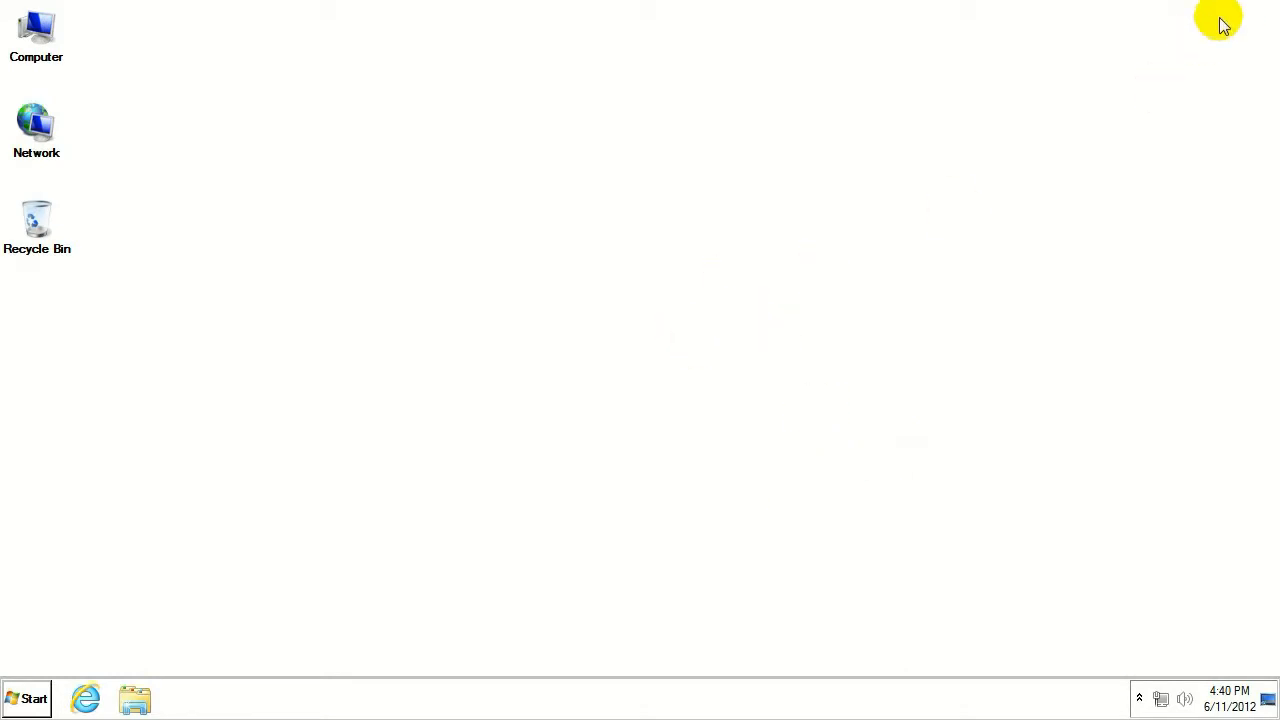
mouse_move(588, 20)
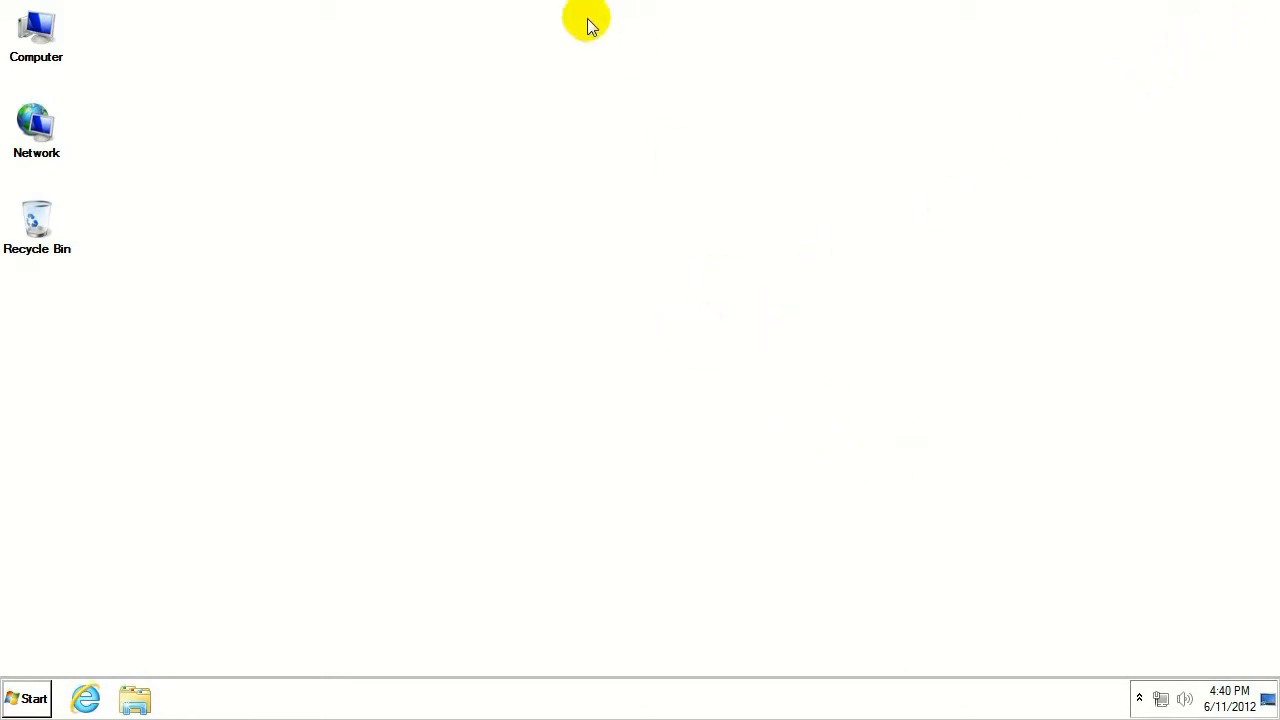
mouse_move(307, 705)
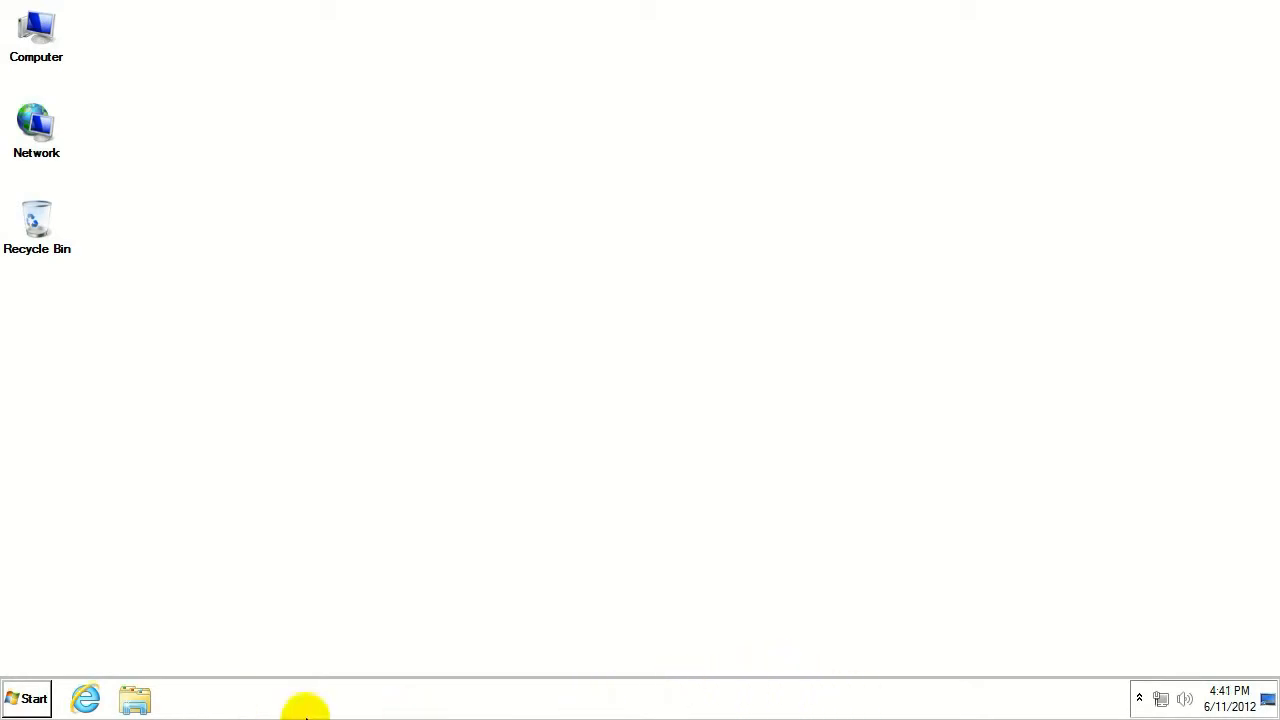
mouse_move(67, 585)
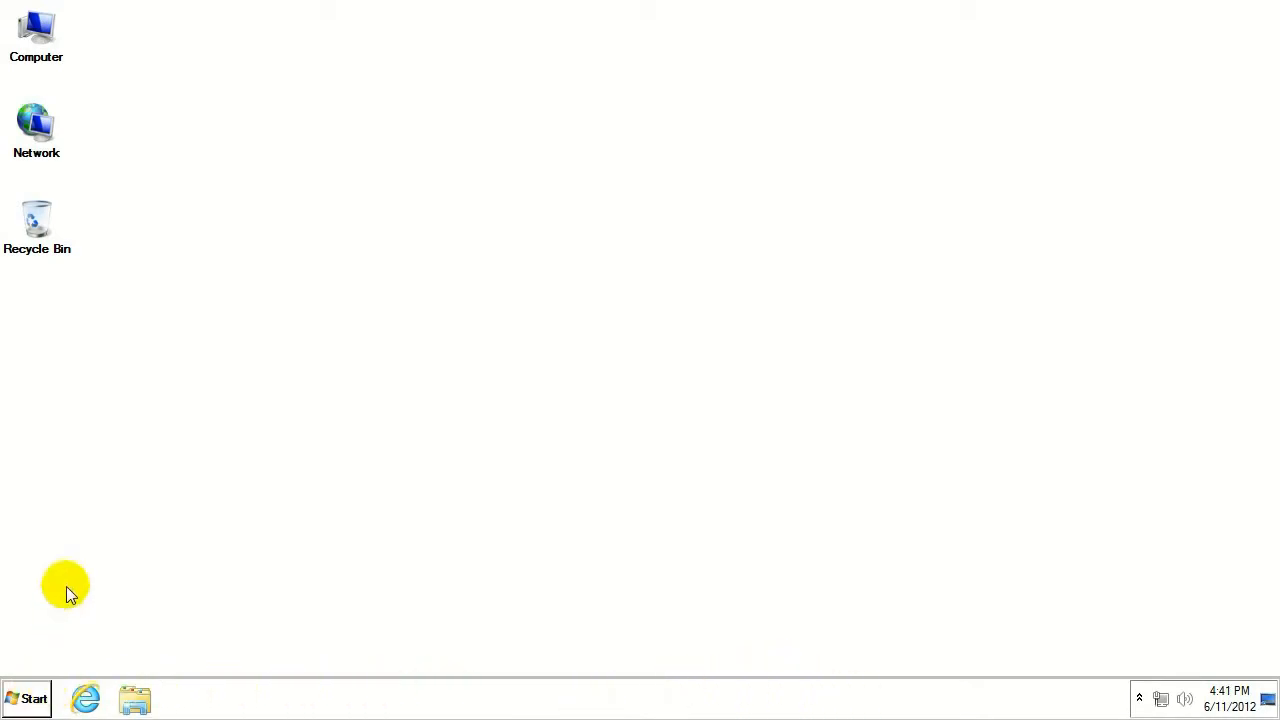
- Open Control Panel from the Start menu and keep View by set to Category
click(27, 698)
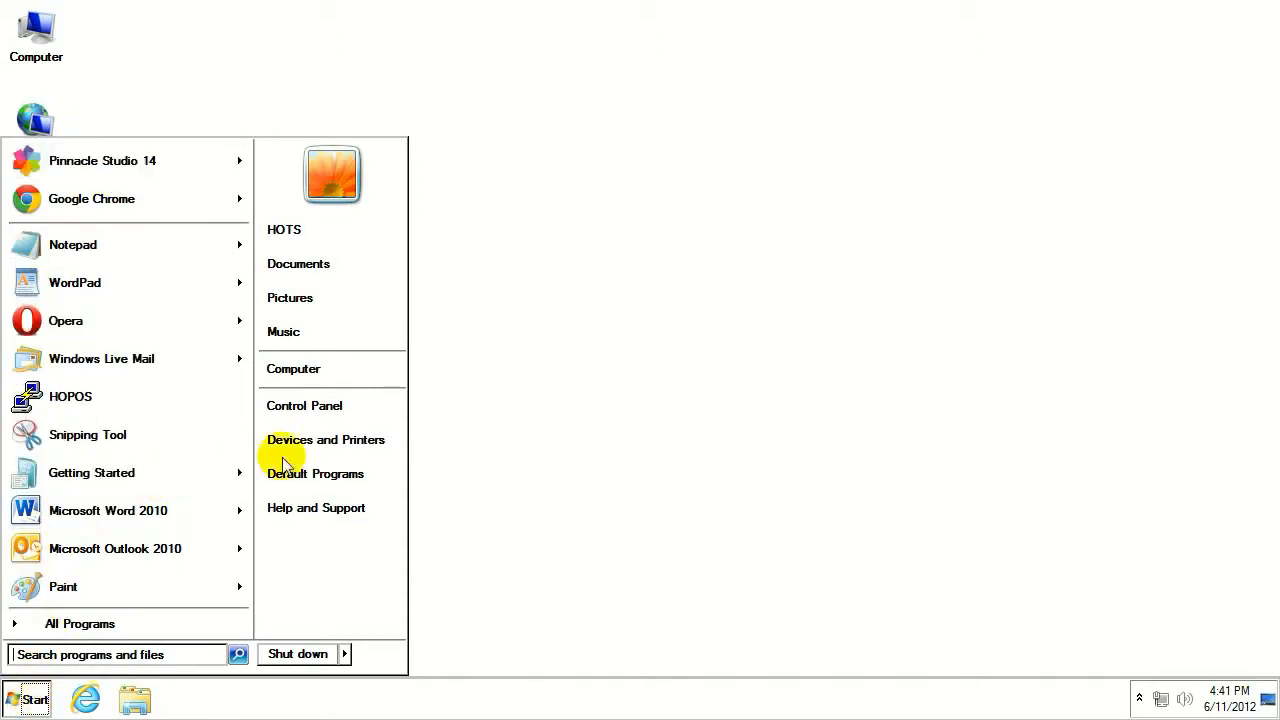
mouse_move(304, 405)
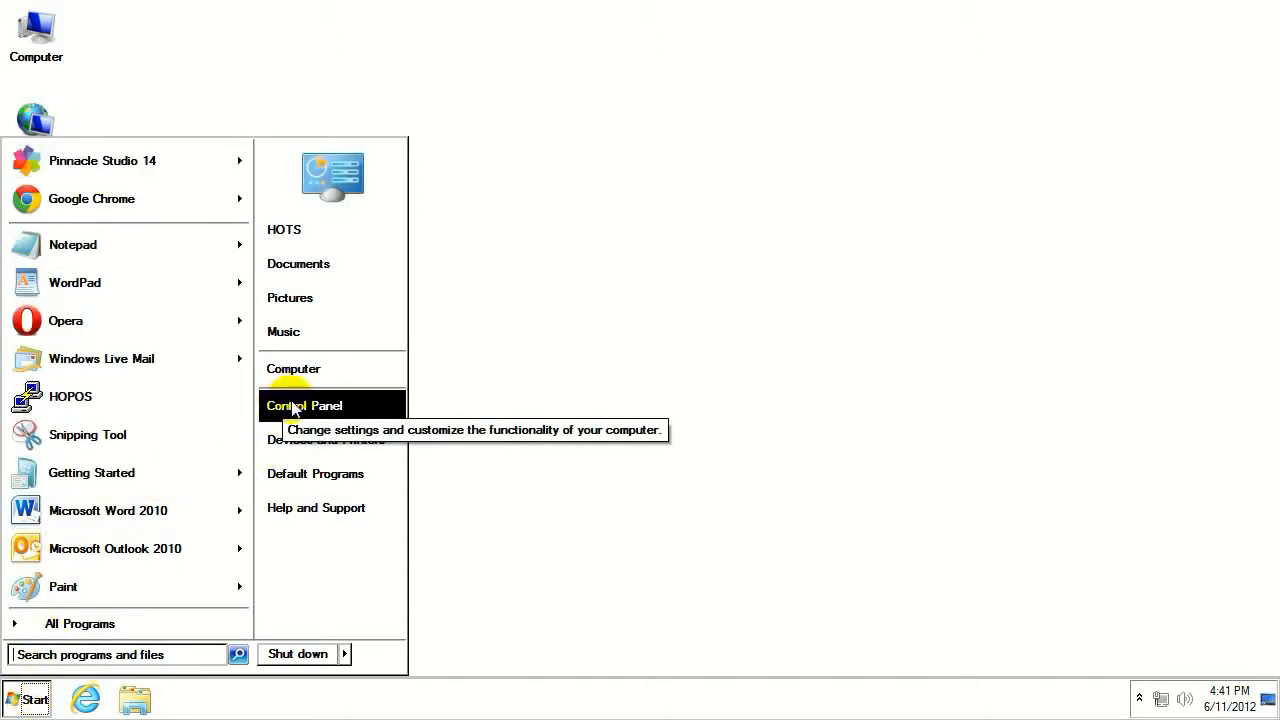
click(304, 405)
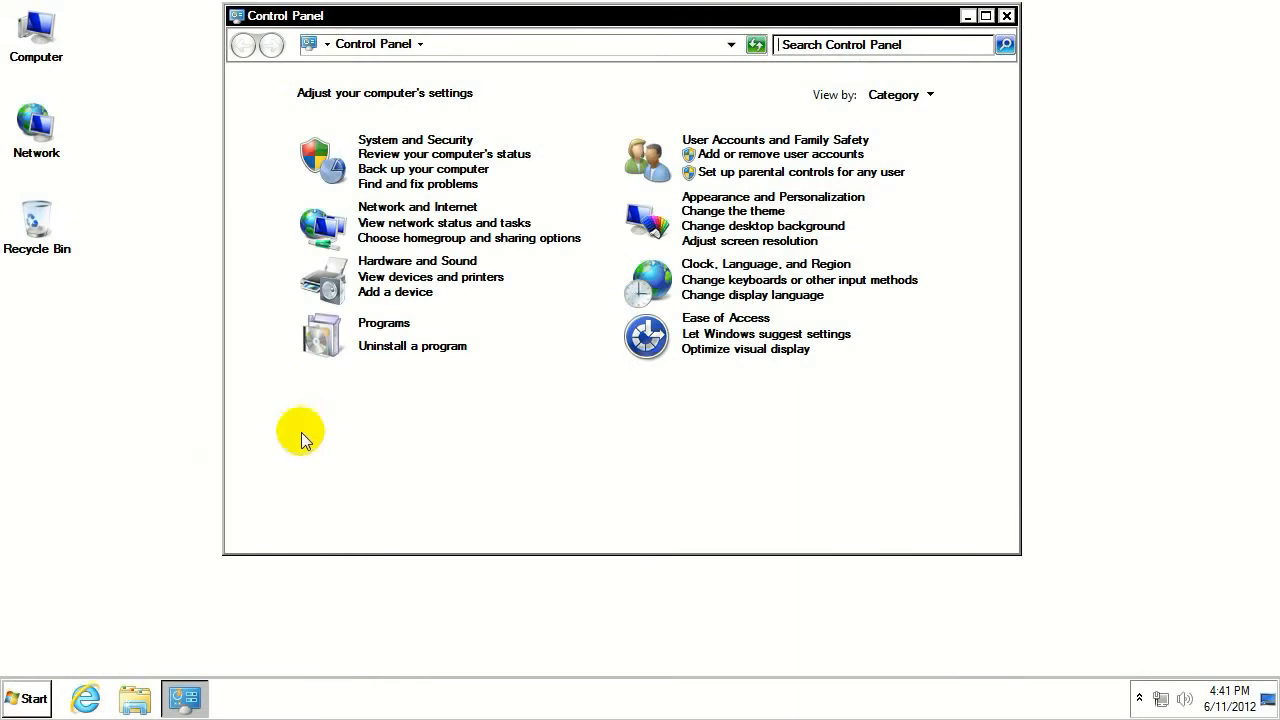
mouse_move(697, 321)
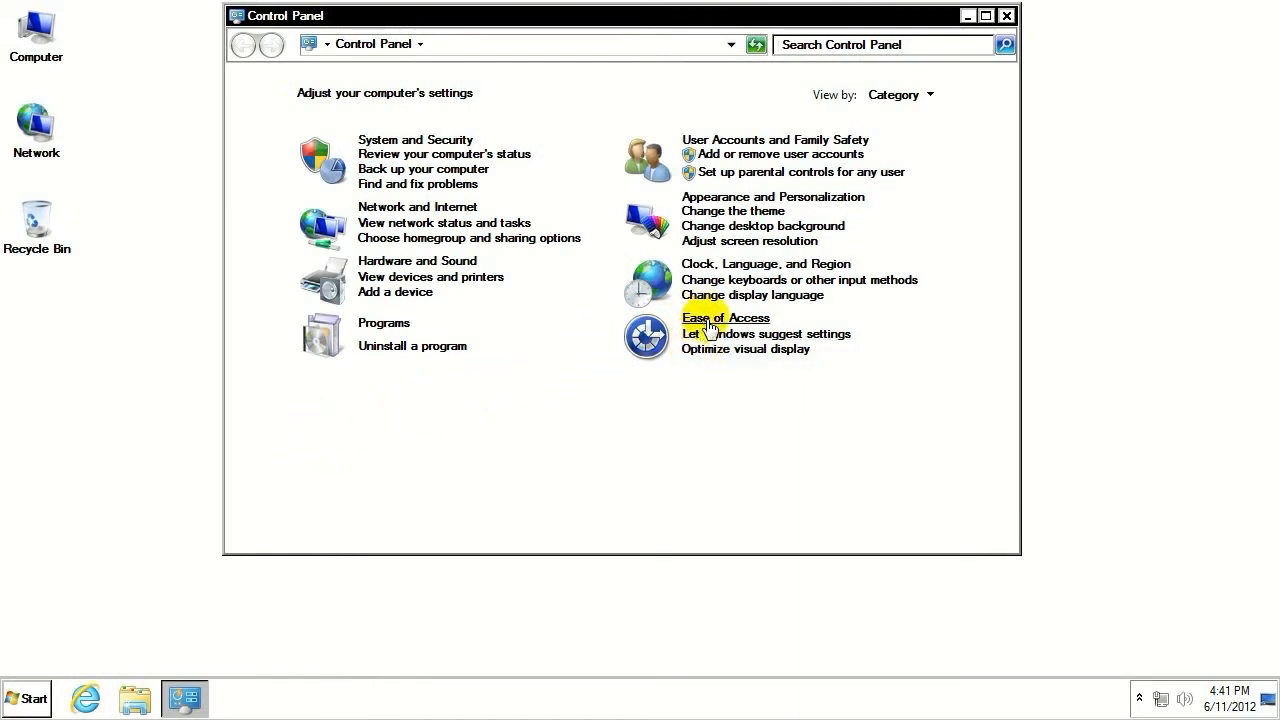
mouse_move(745, 349)
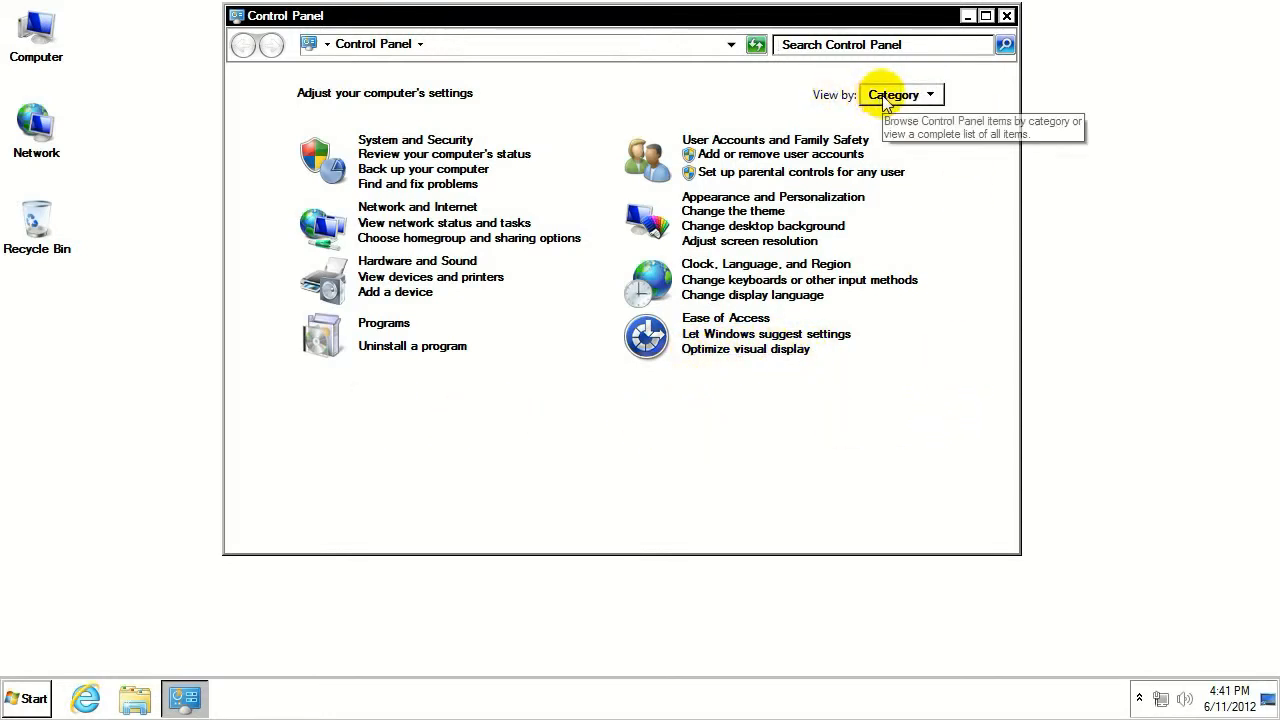
click(898, 94)
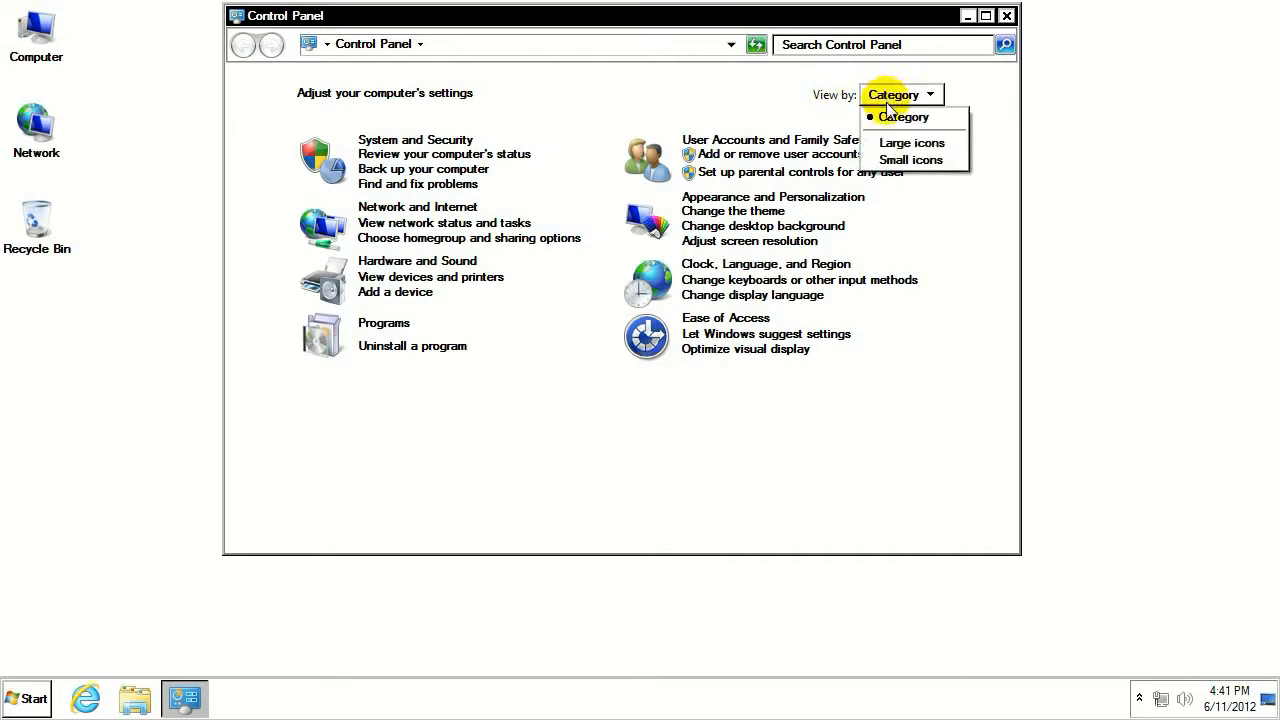
click(901, 117)
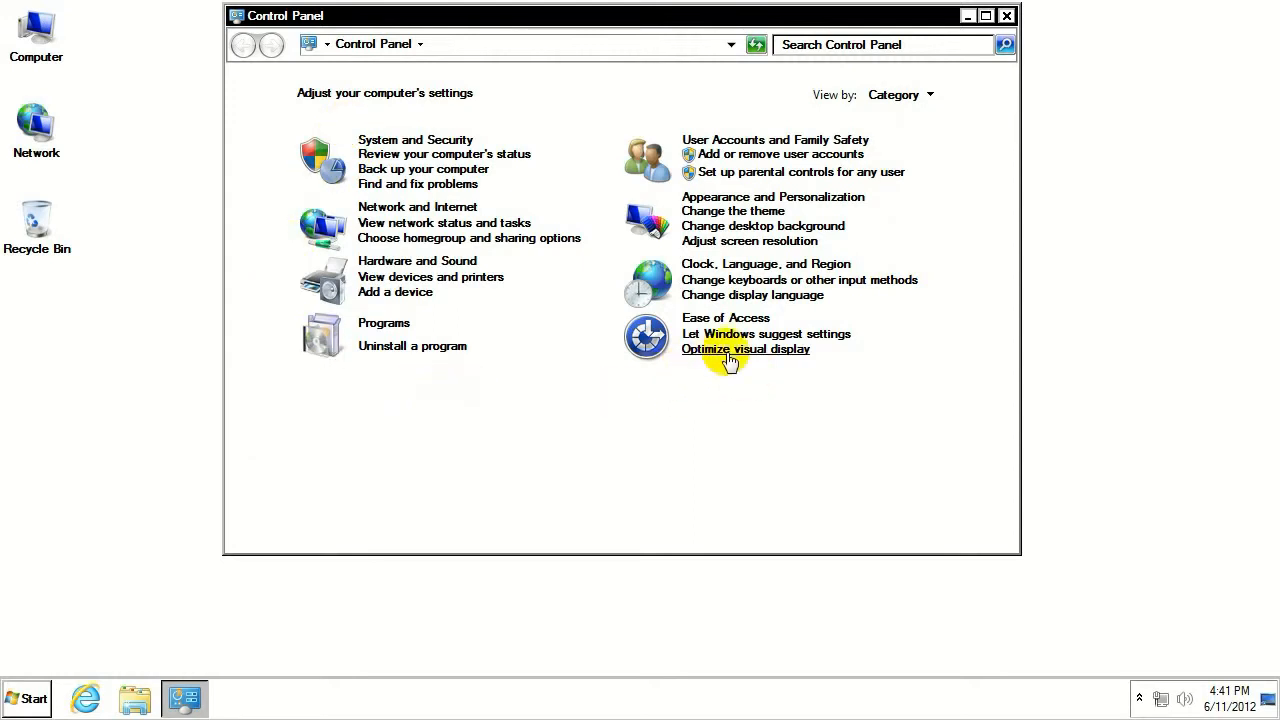
- Open 'Make the computer easier to see' and go to 'Choose a High Contrast theme'
click(745, 349)
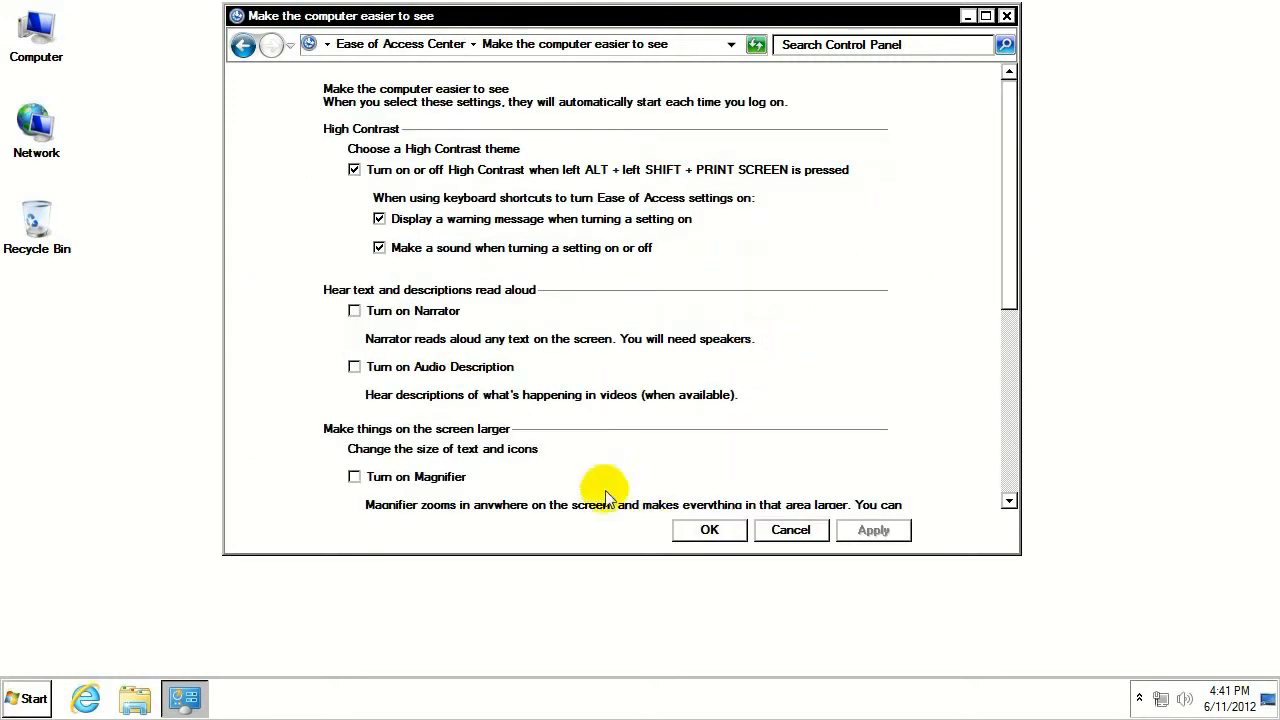
mouse_move(768, 305)
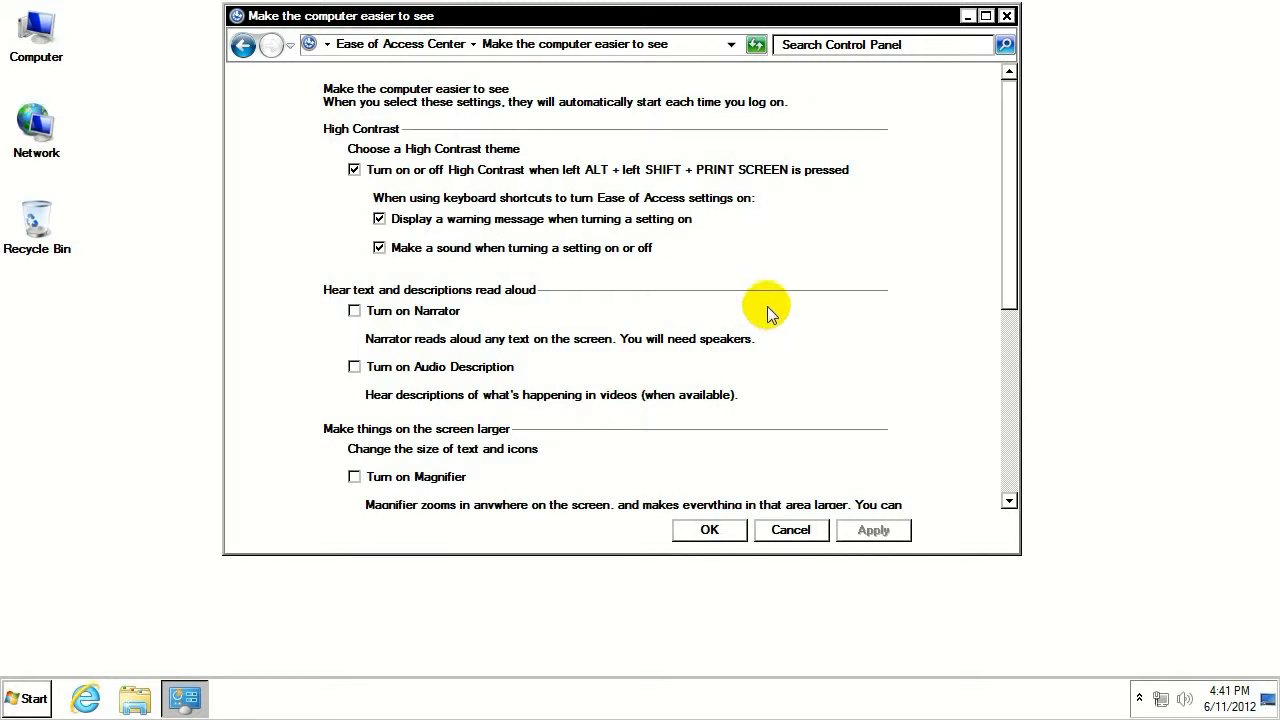
mouse_move(545, 258)
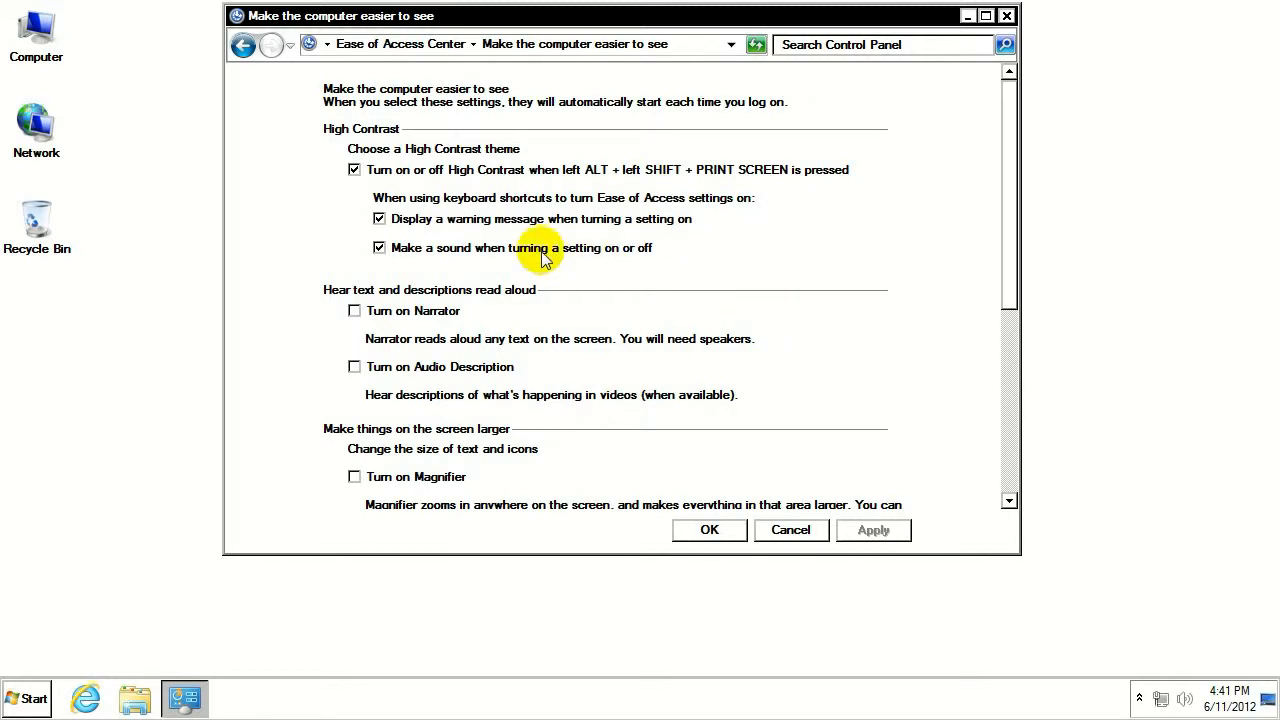
mouse_move(595, 185)
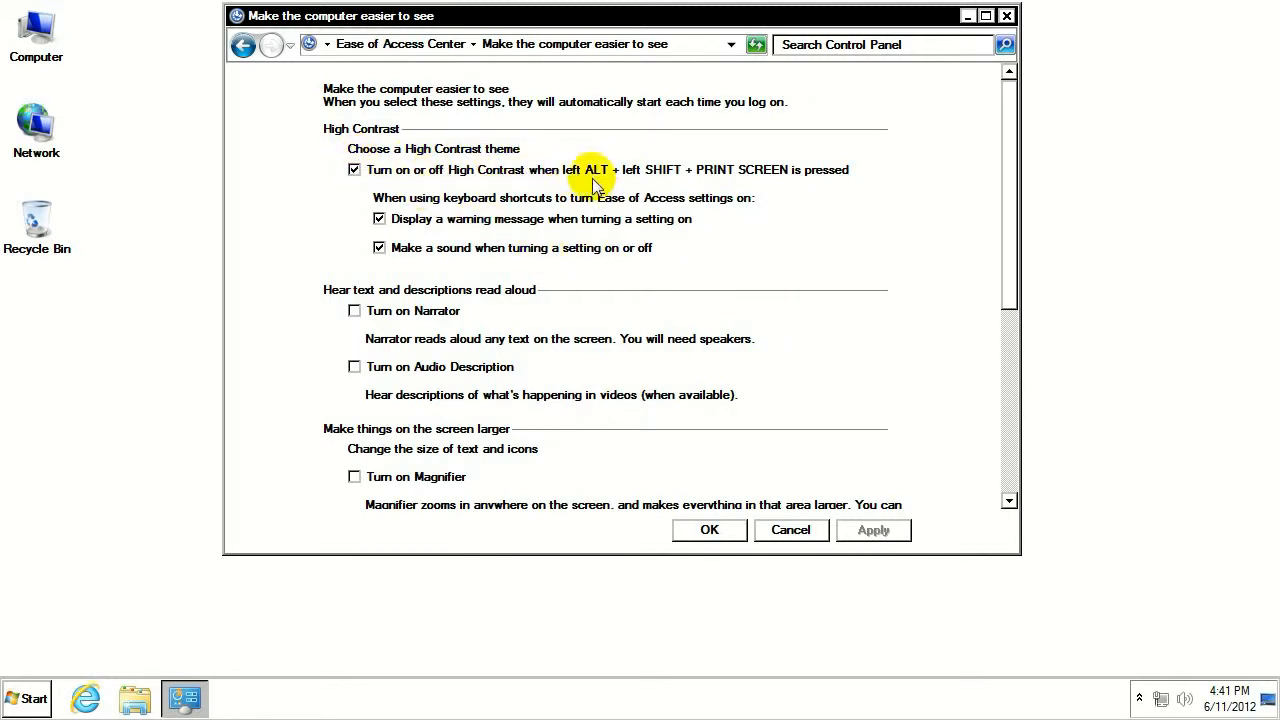
mouse_move(713, 183)
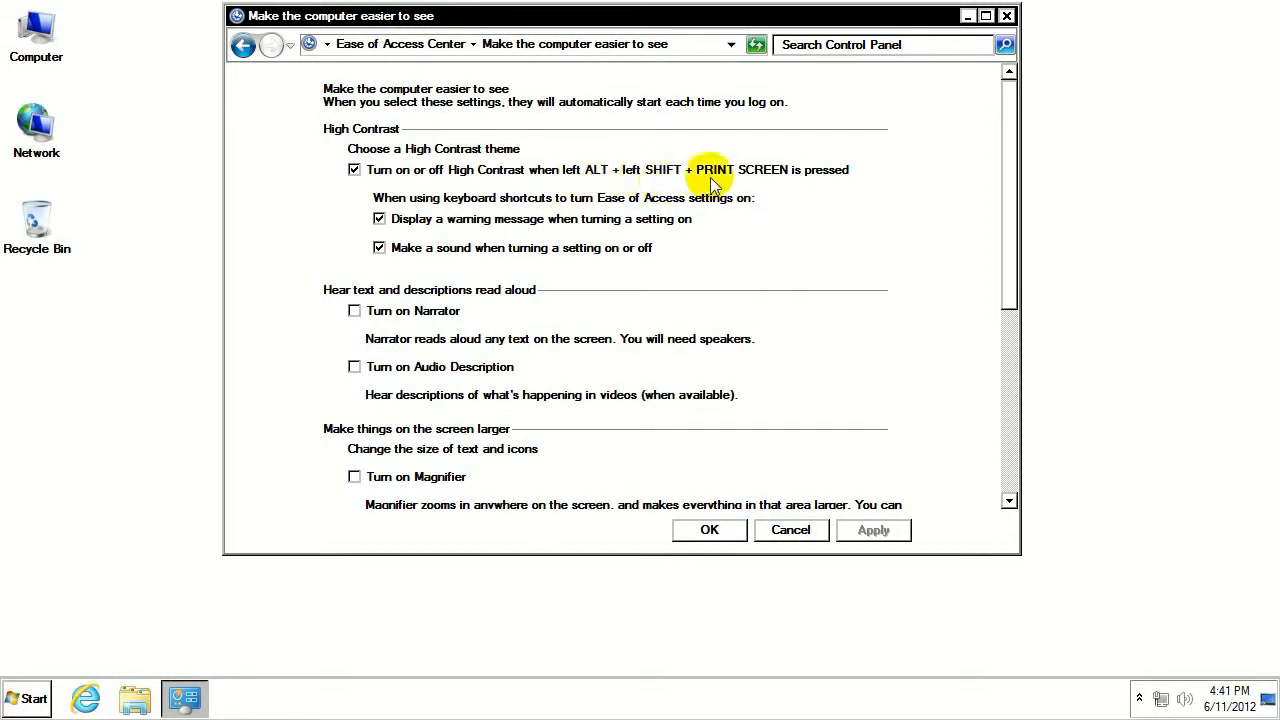
mouse_move(745, 188)
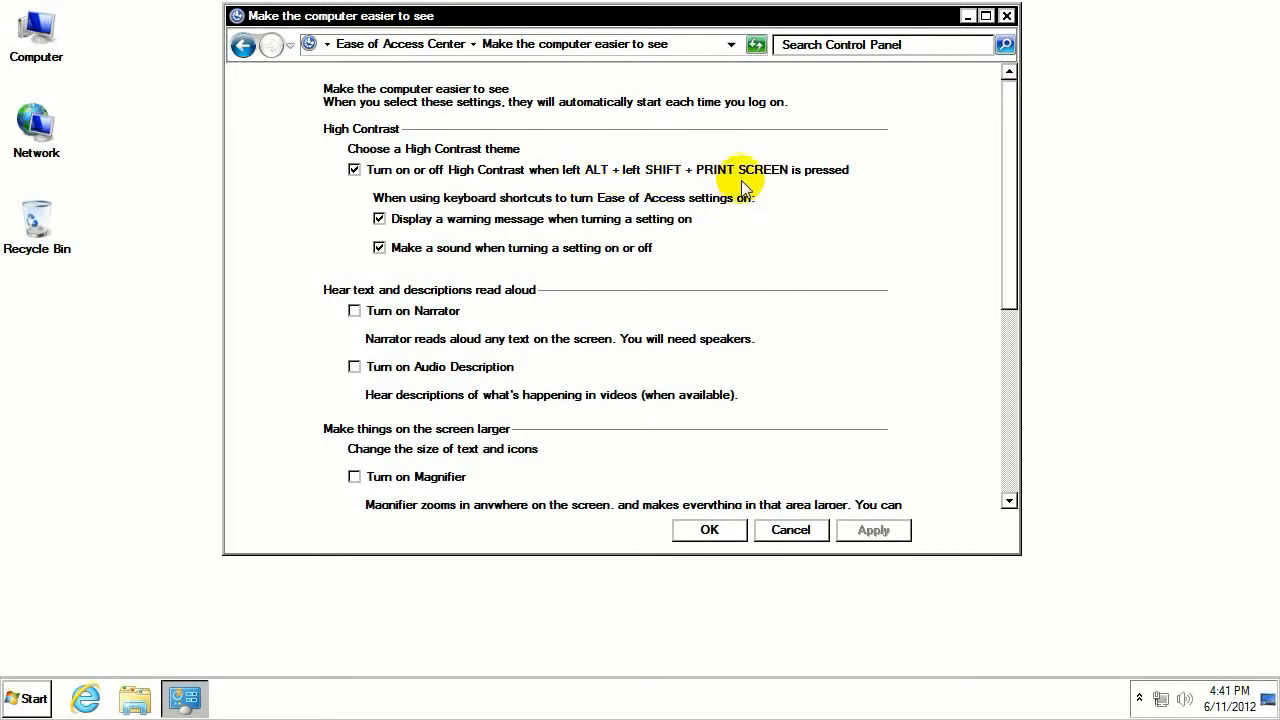
mouse_move(635, 195)
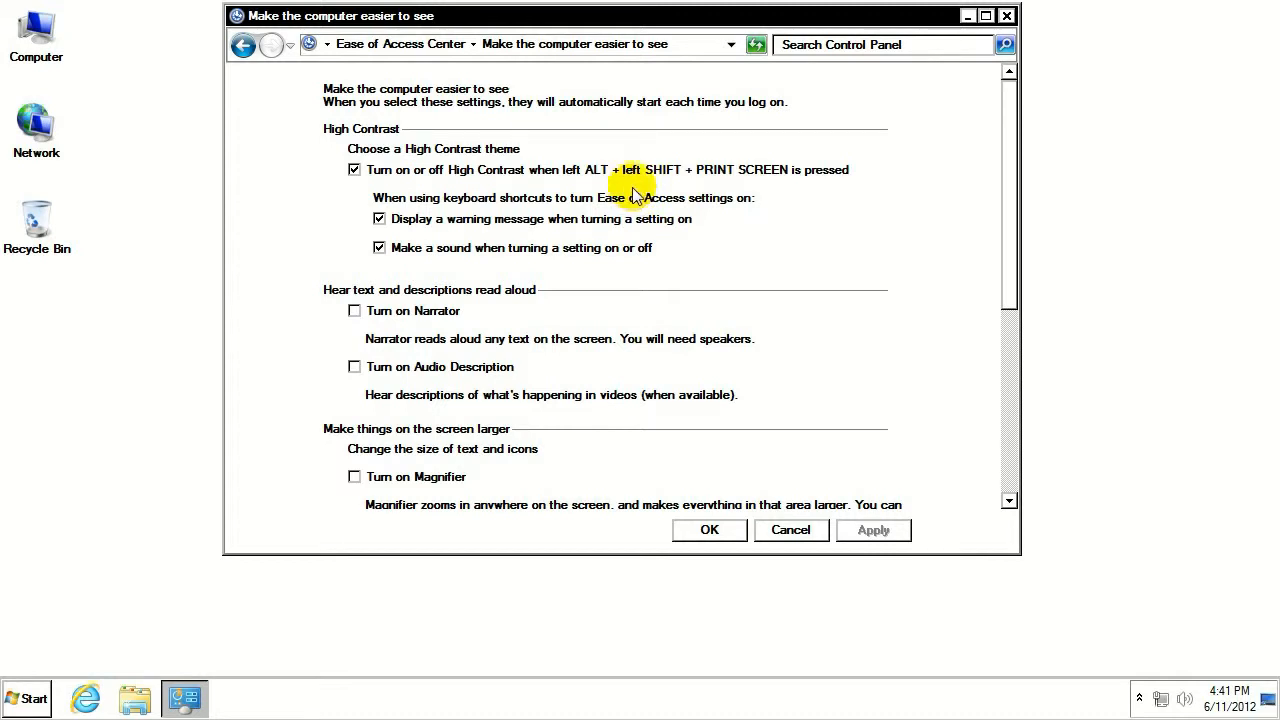
mouse_move(372, 165)
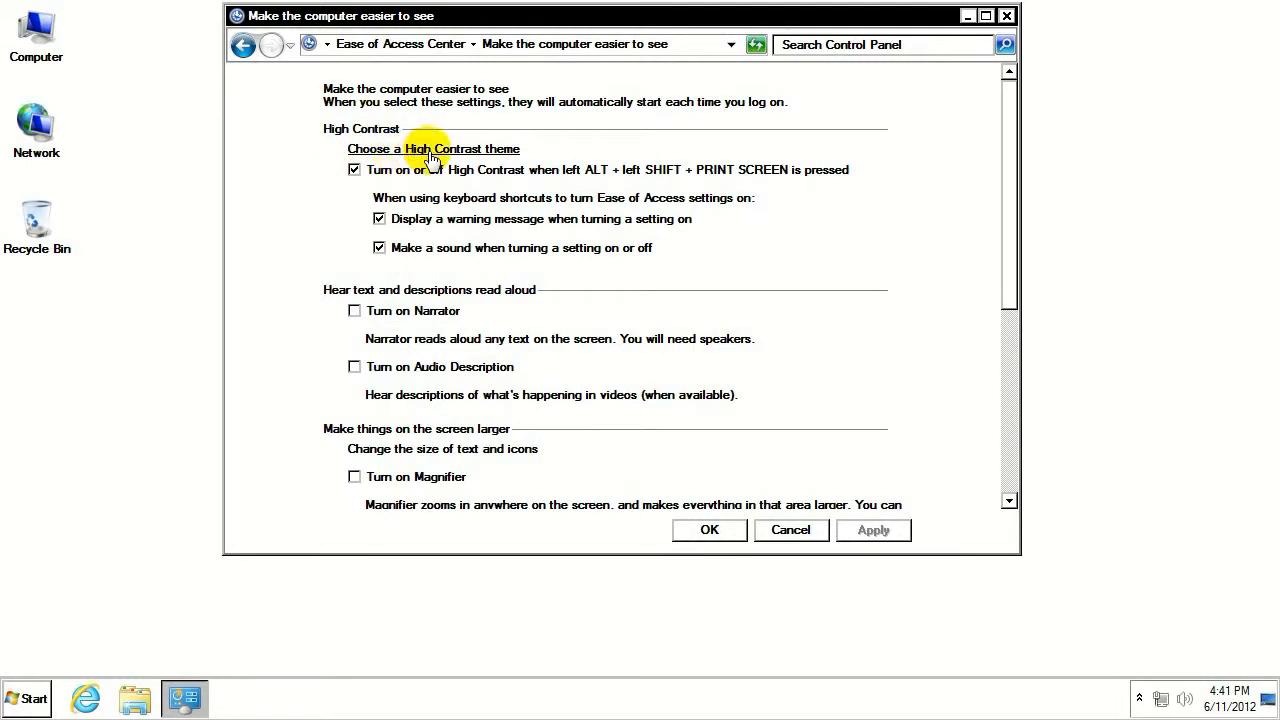
click(353, 169)
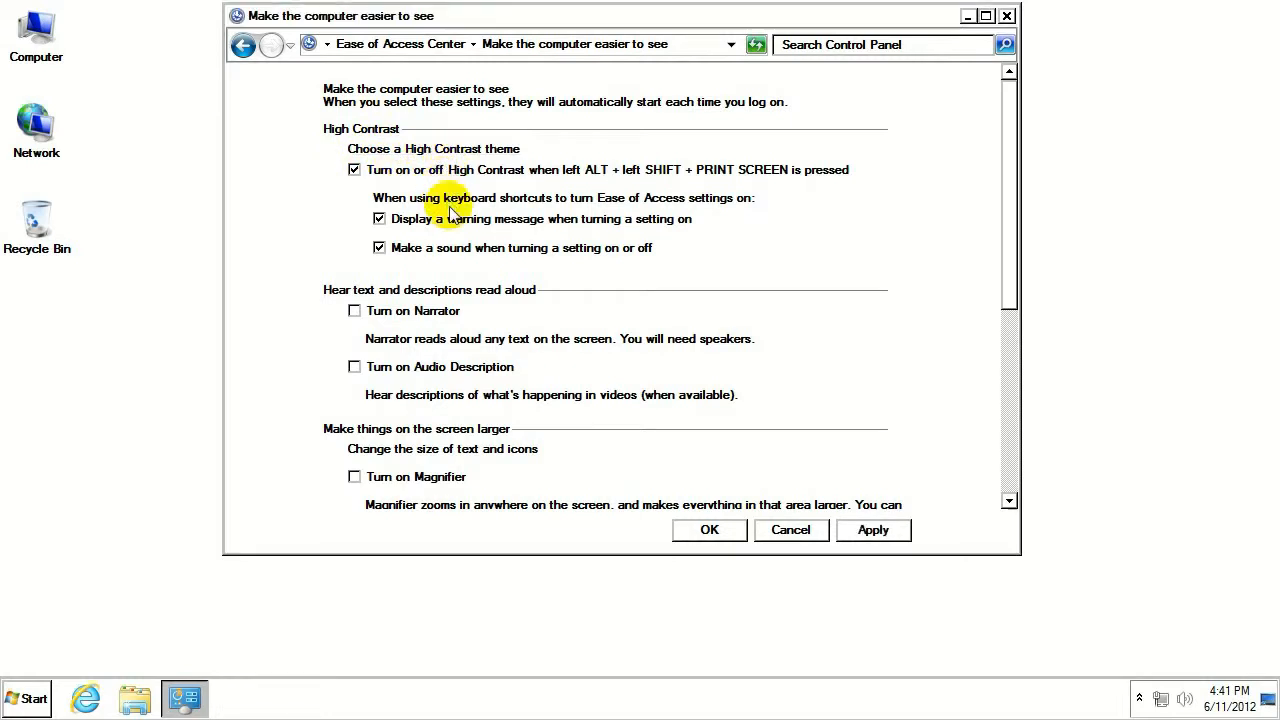
- Apply the High Contrast #1 theme, then switch to High Contrast #2
click(433, 148)
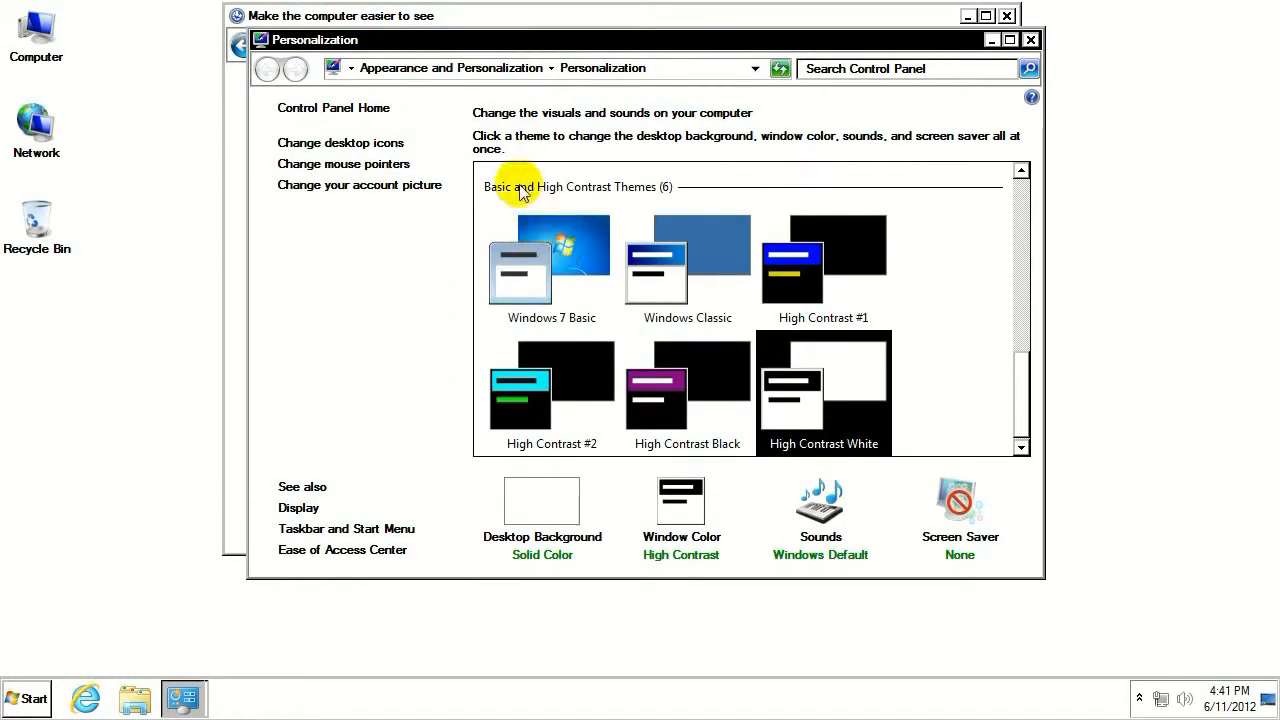
mouse_move(694, 237)
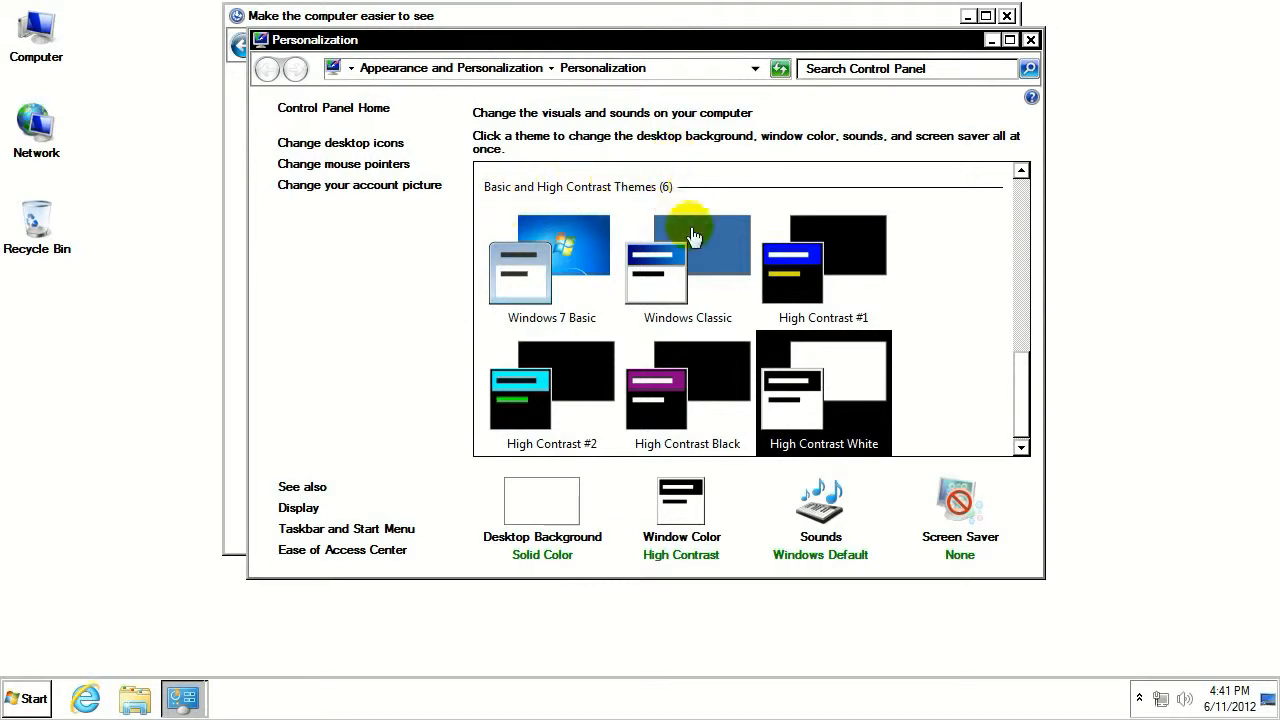
mouse_move(633, 407)
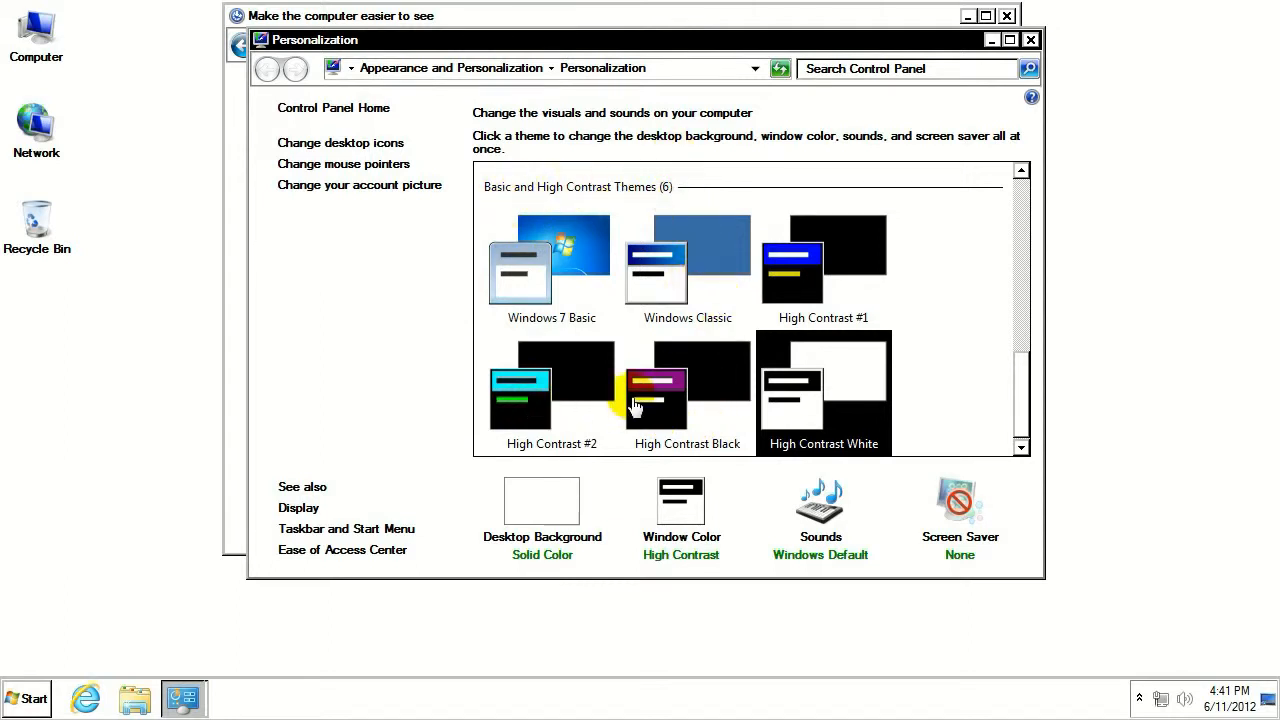
mouse_move(588, 388)
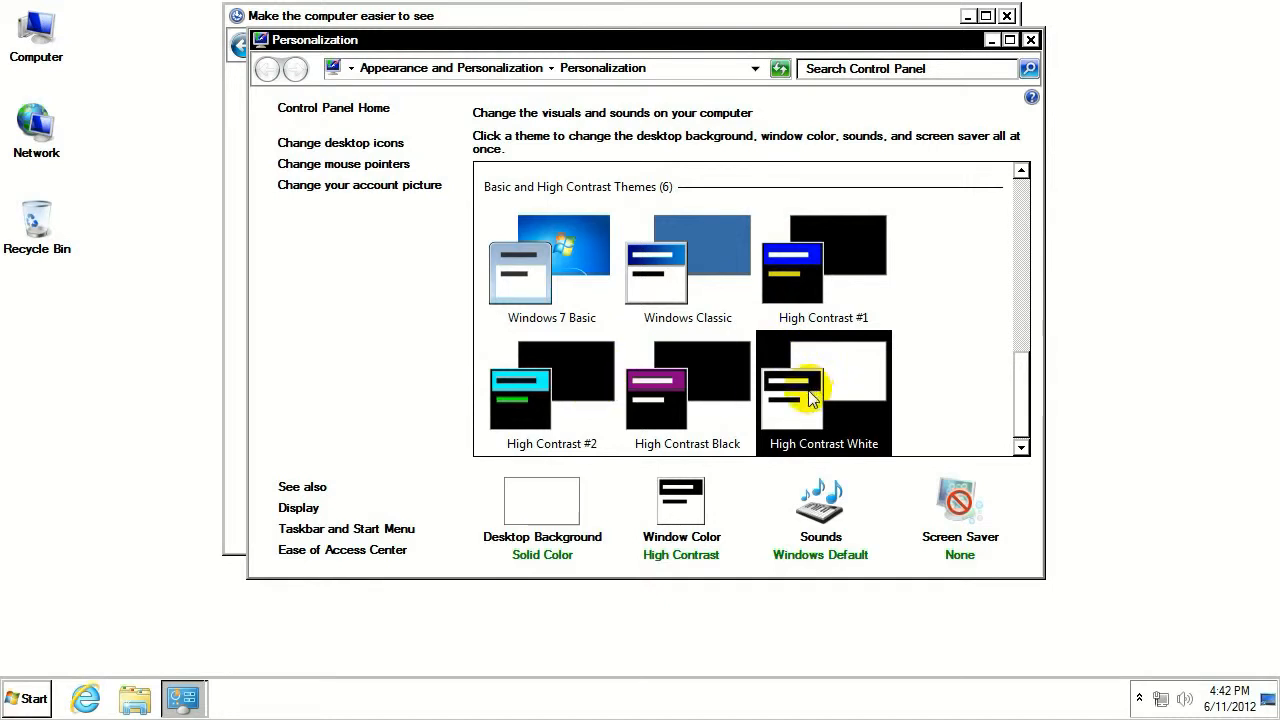
click(823, 250)
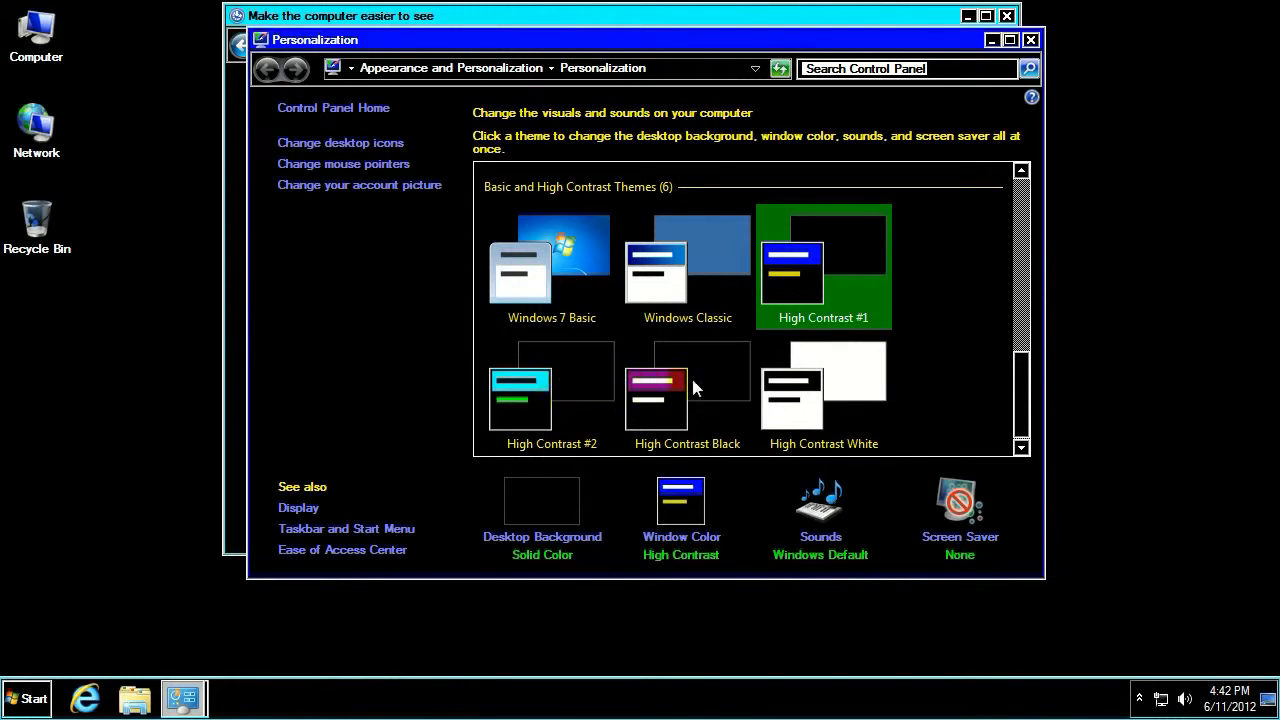
click(551, 390)
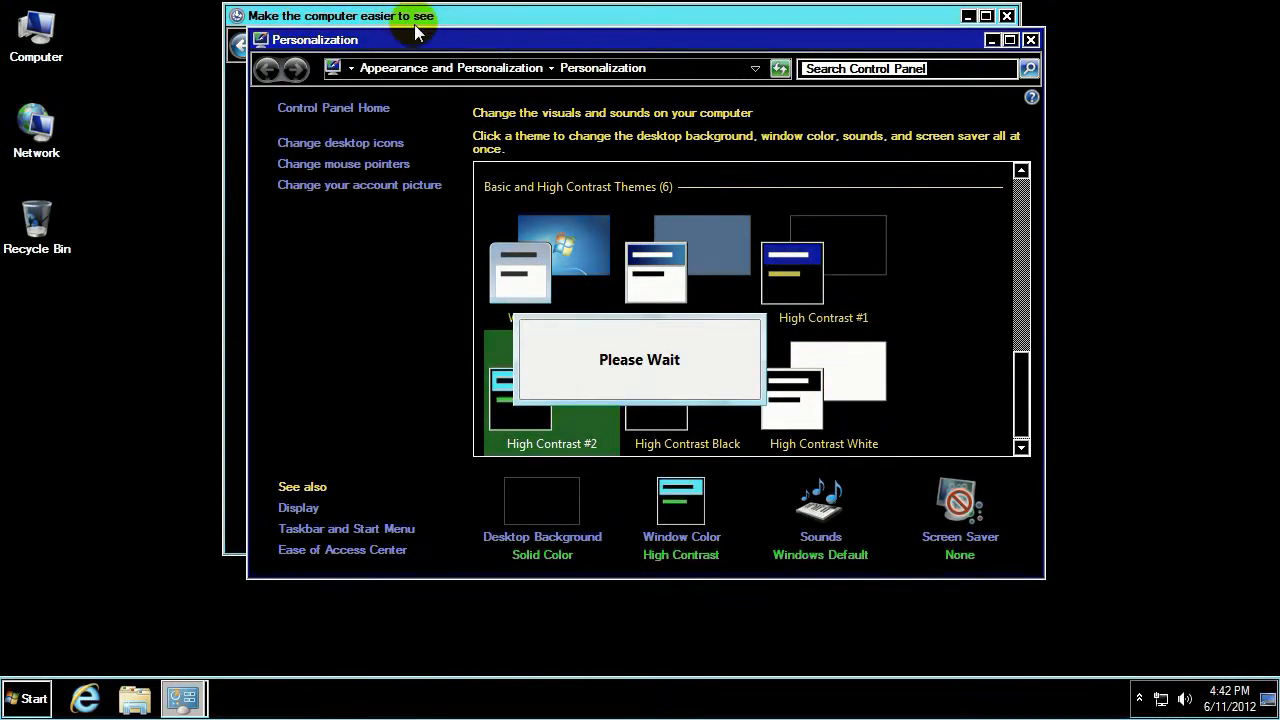
click(823, 385)
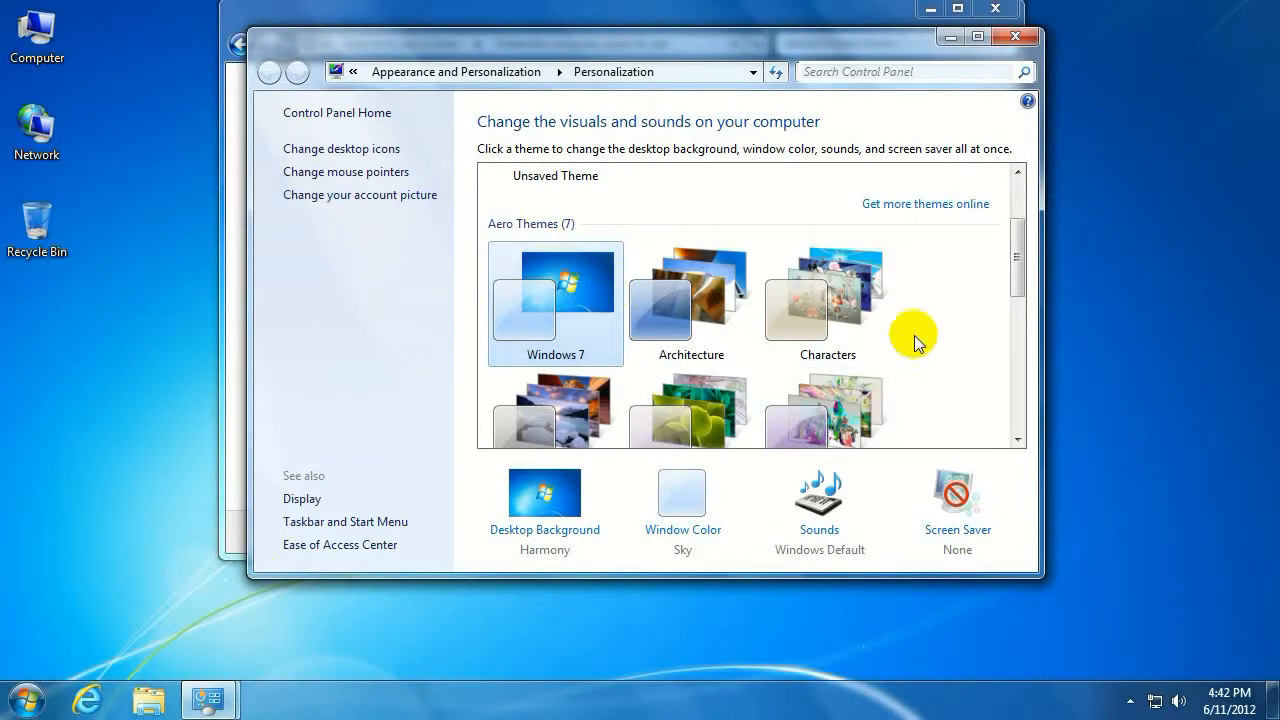
- Scroll down the page after restoring the Windows 7 Aero theme
scroll(down, 3)
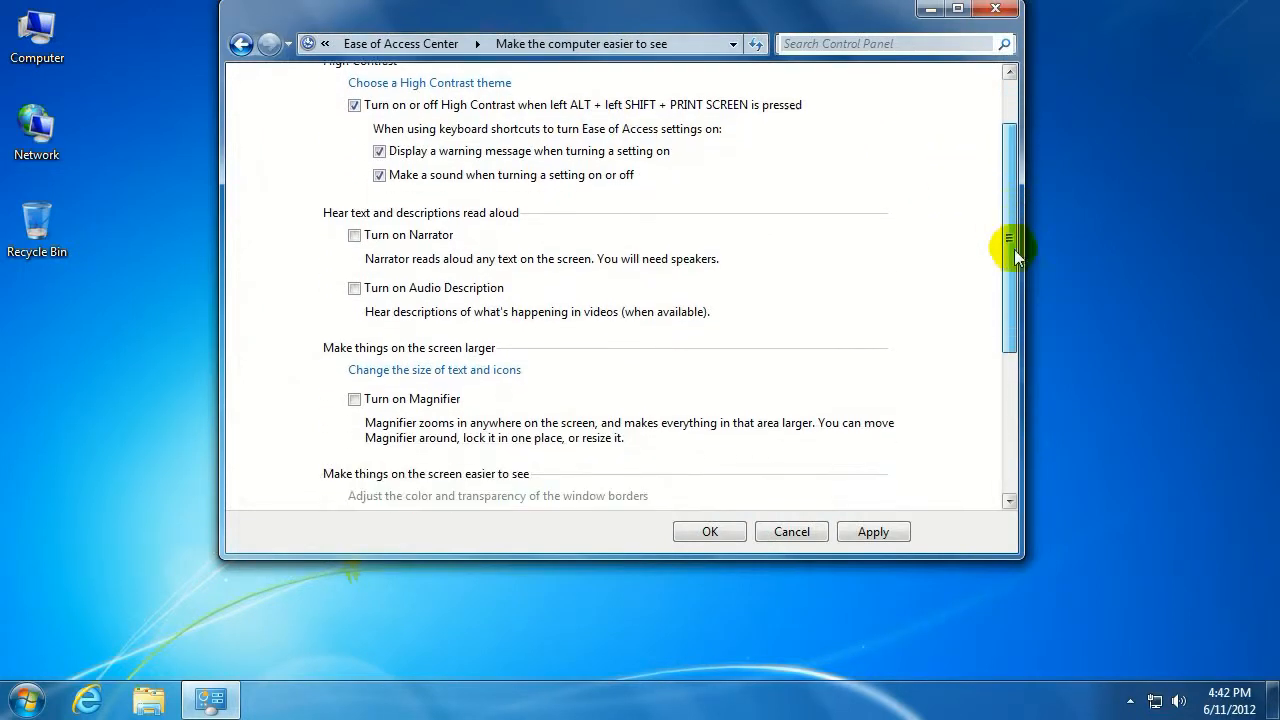
scroll(down, 3)
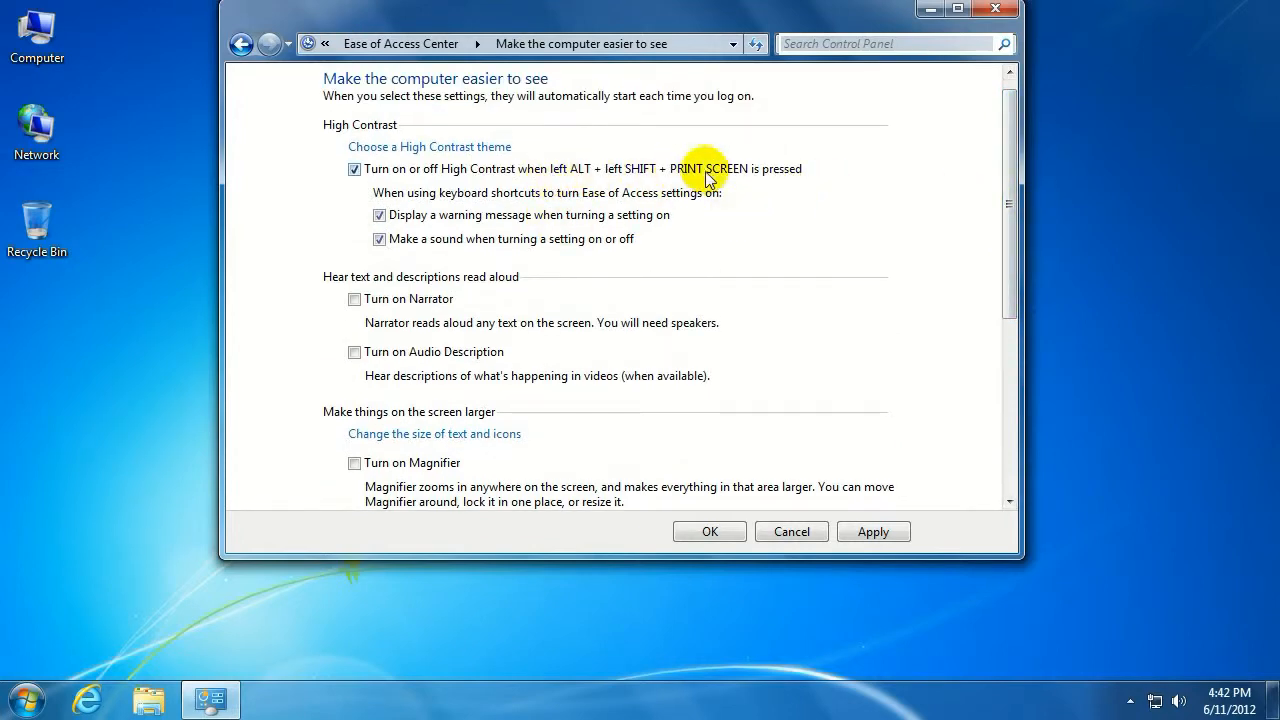
- Return to the Control Panel home Category view
click(25, 699)
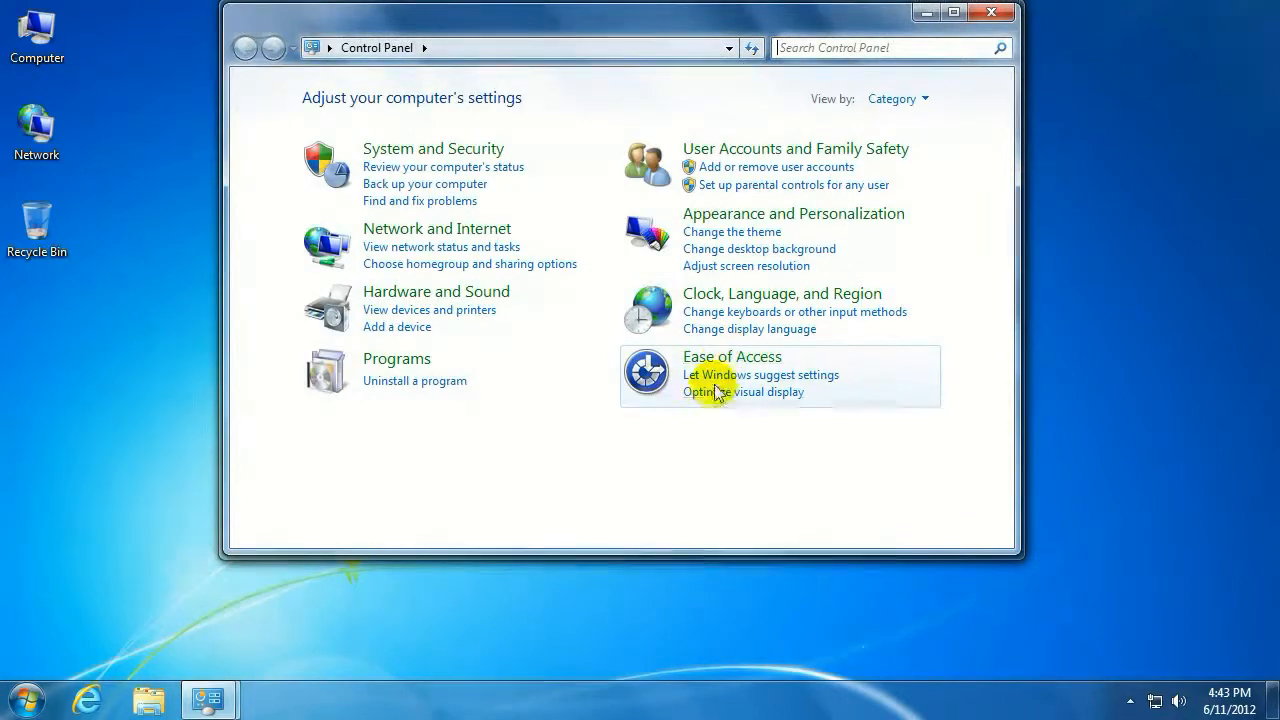
- Choose 'Optimize visual display' under Ease of Access
click(744, 392)
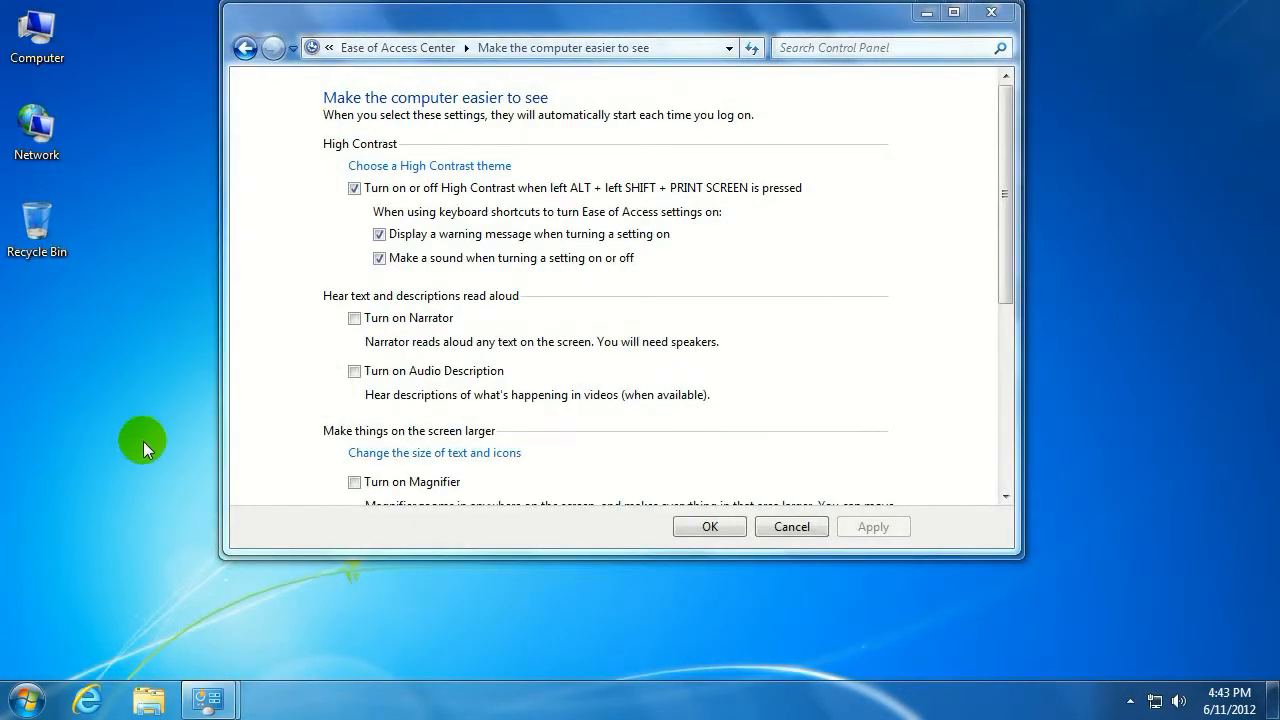
mouse_move(150, 443)
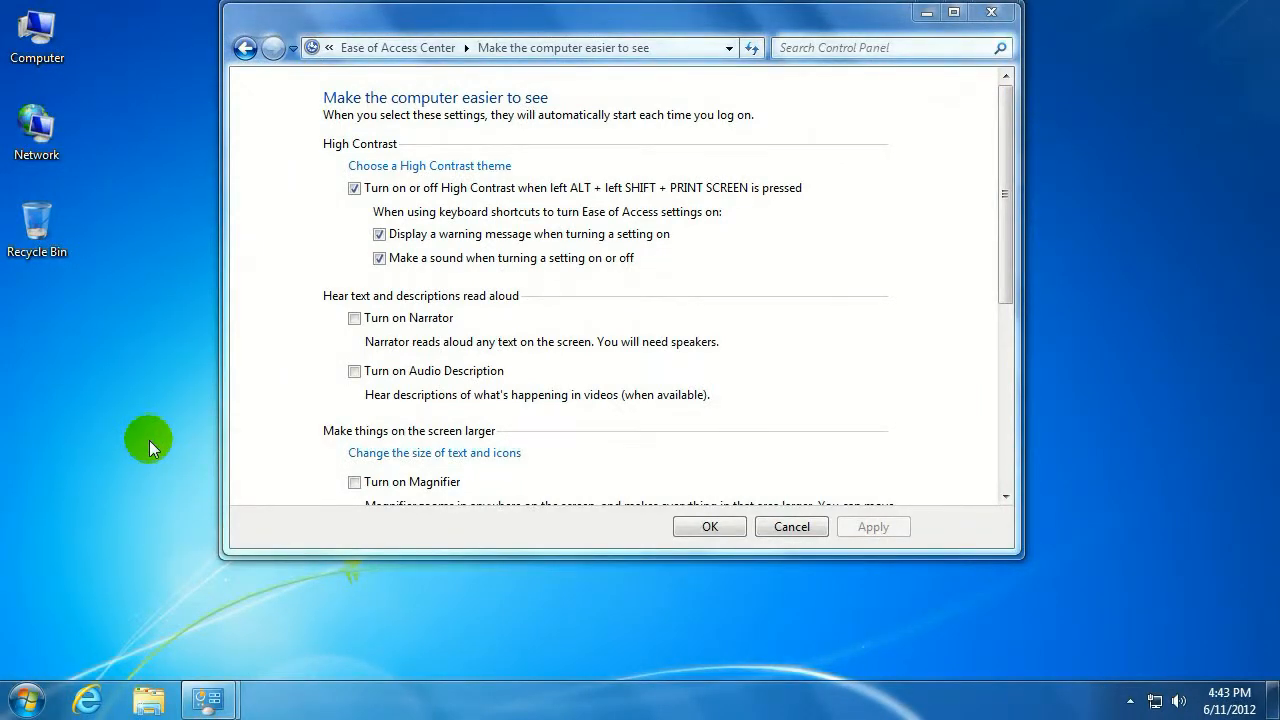
mouse_move(152, 467)
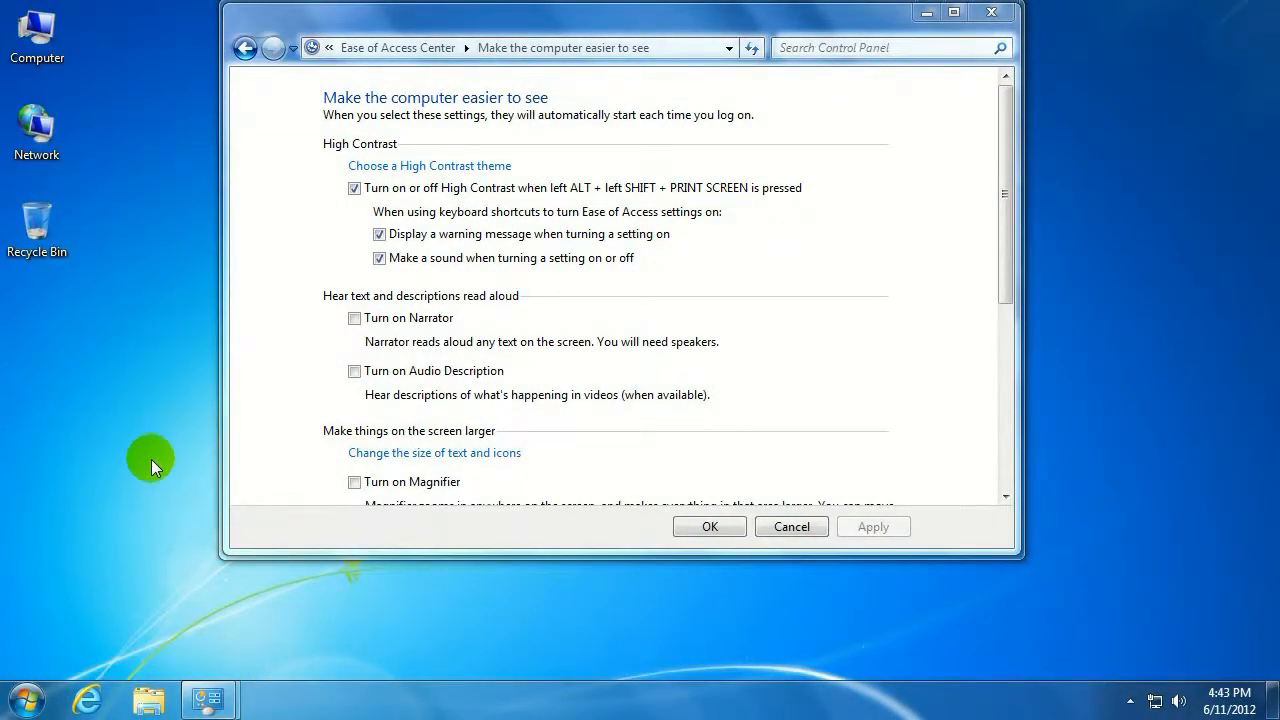